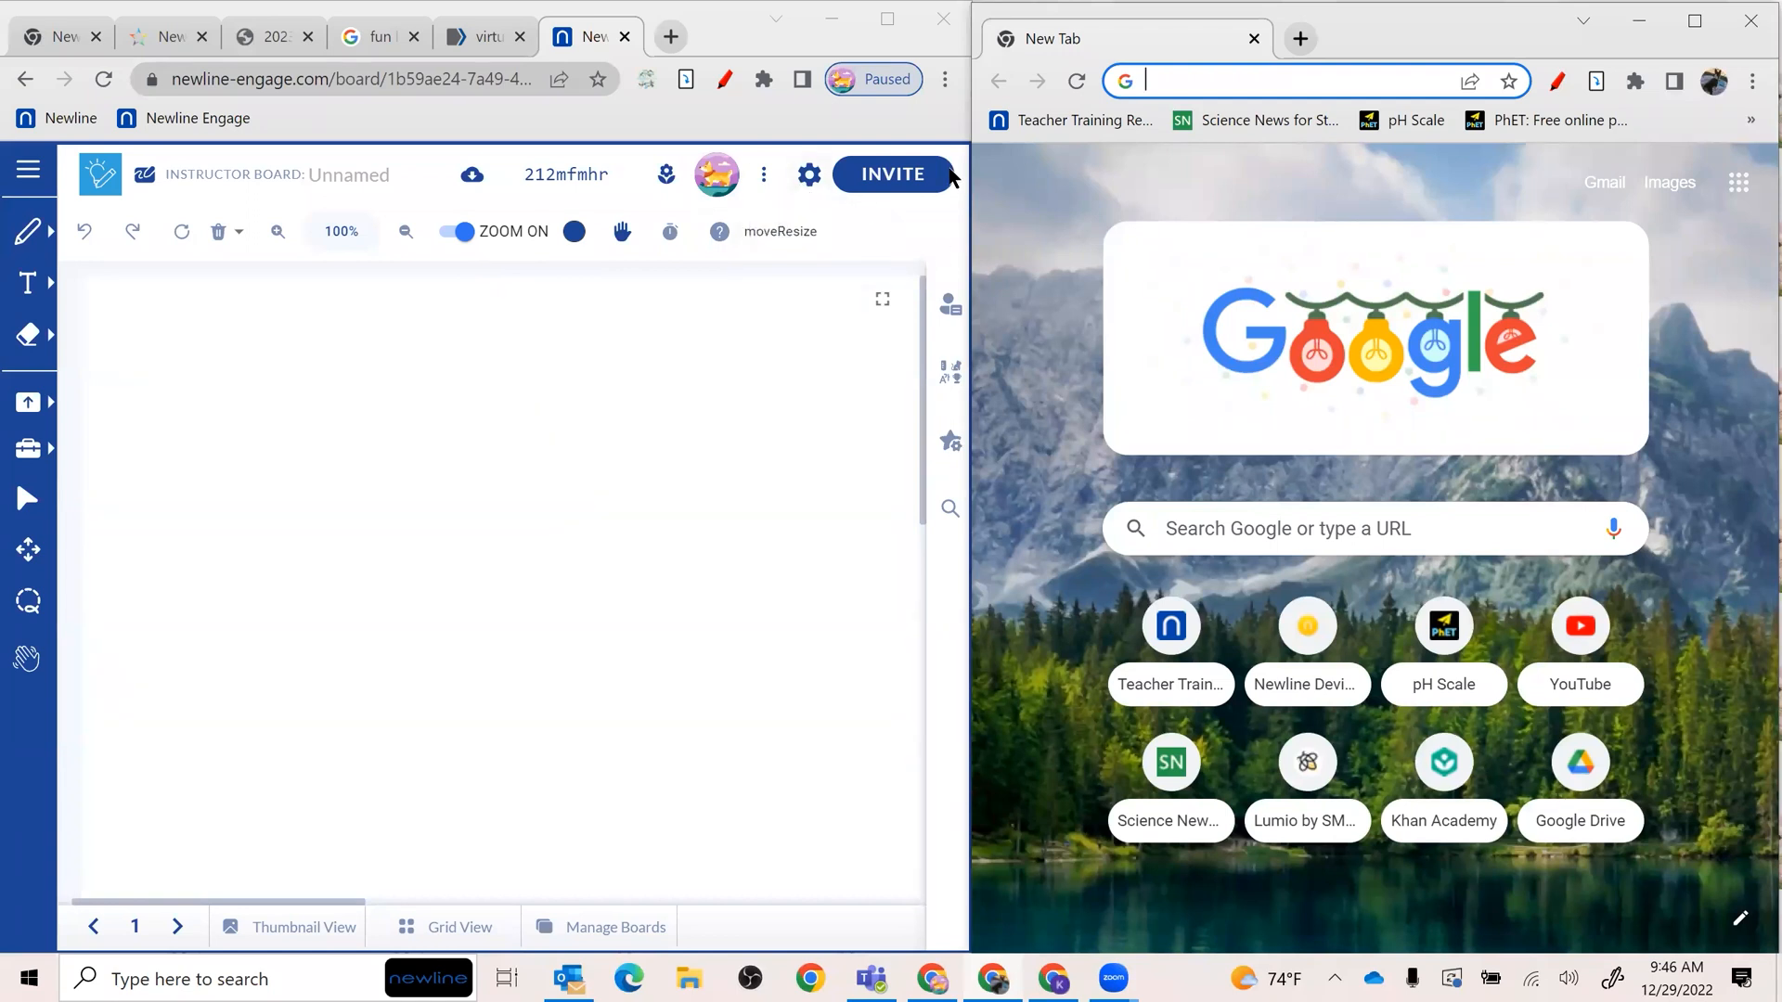
mouse_move(878, 202)
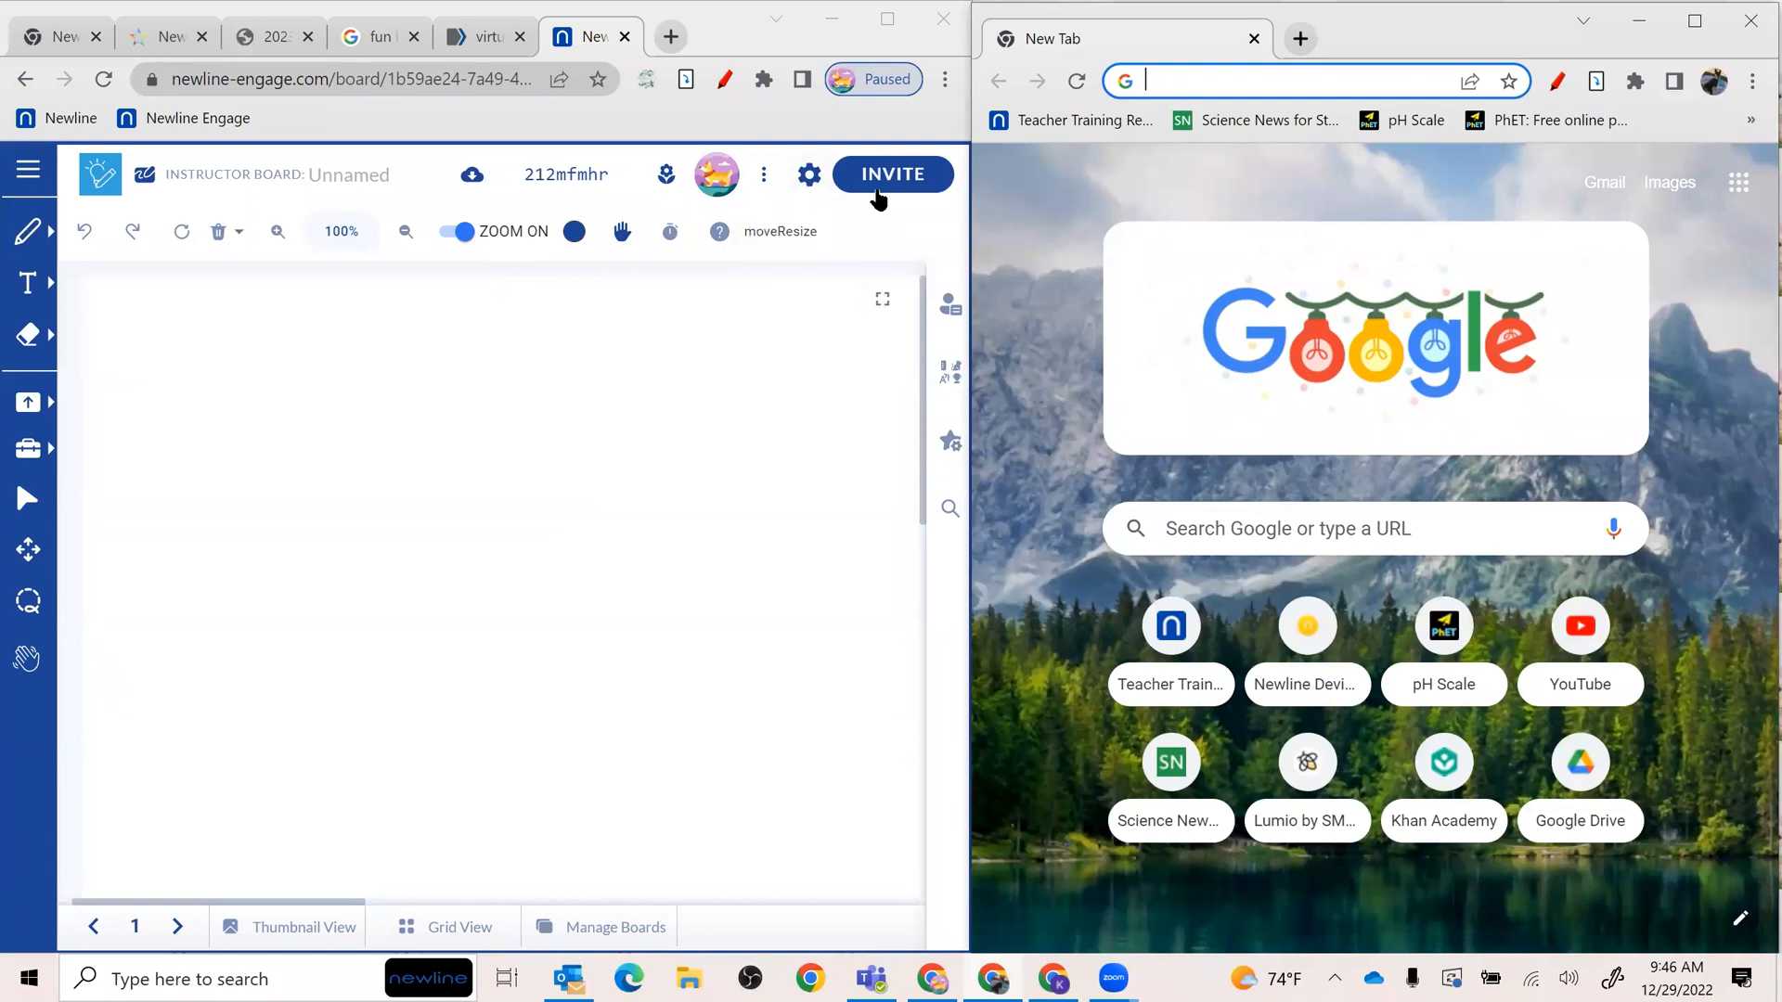
mouse_move(1024, 397)
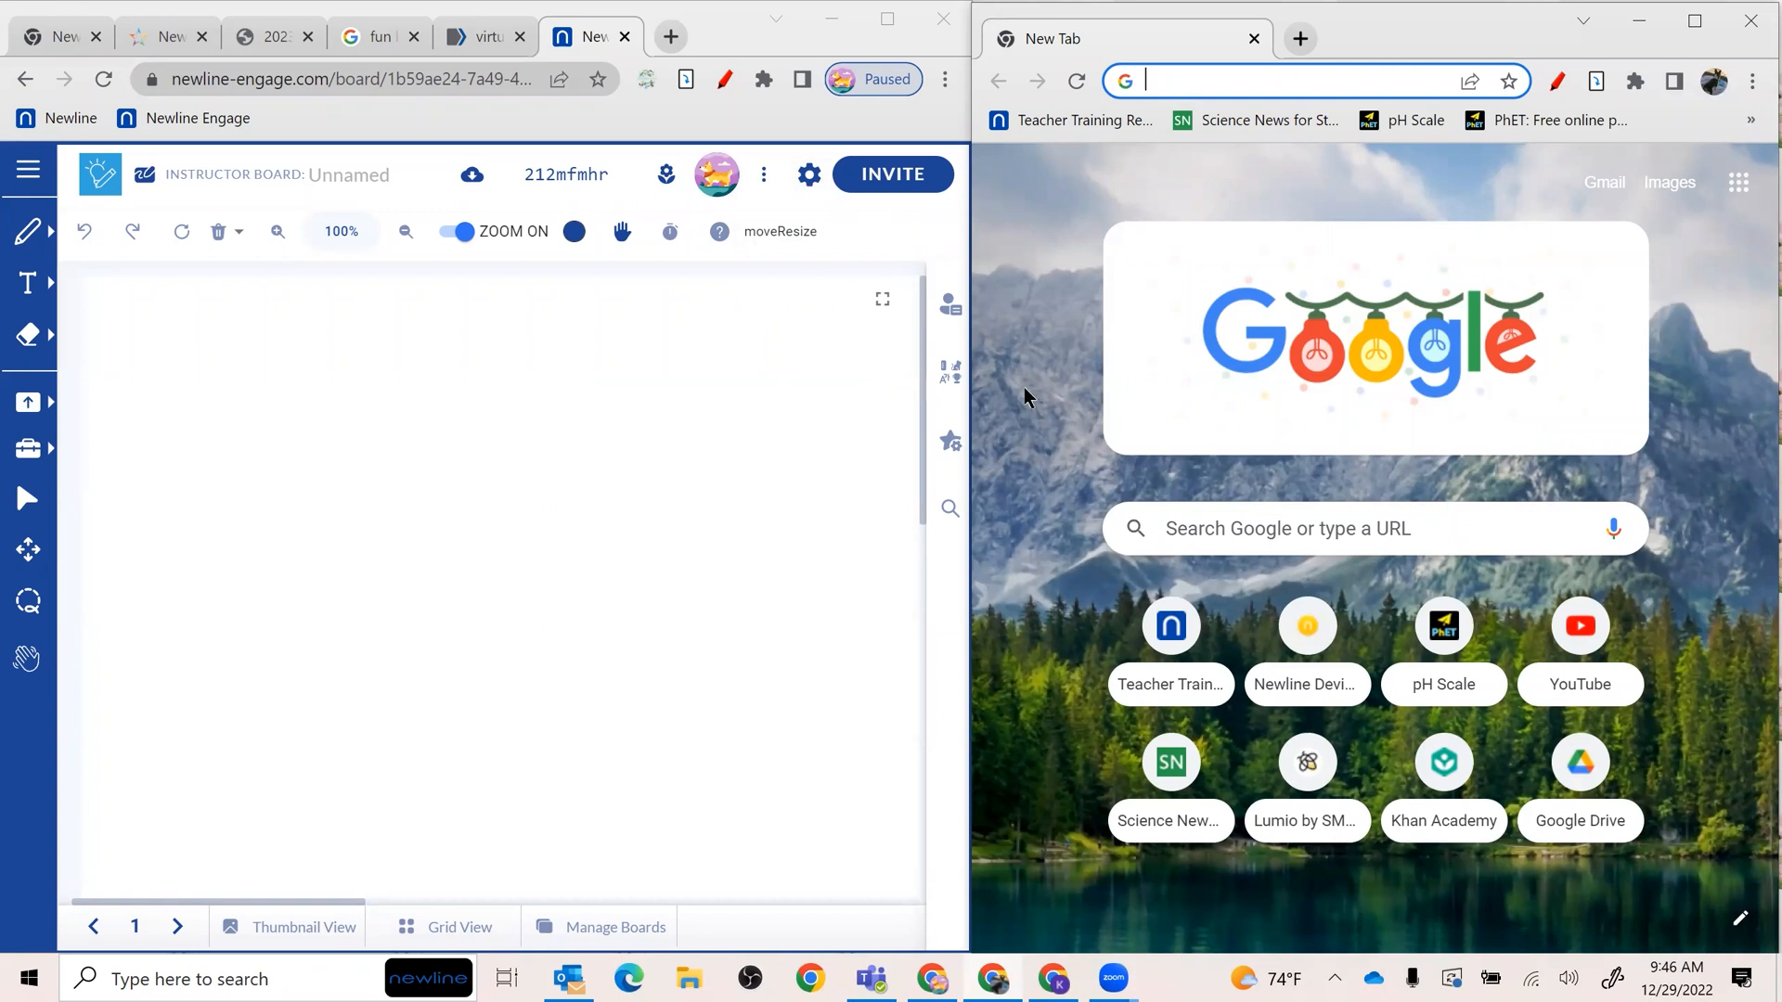
mouse_move(741, 284)
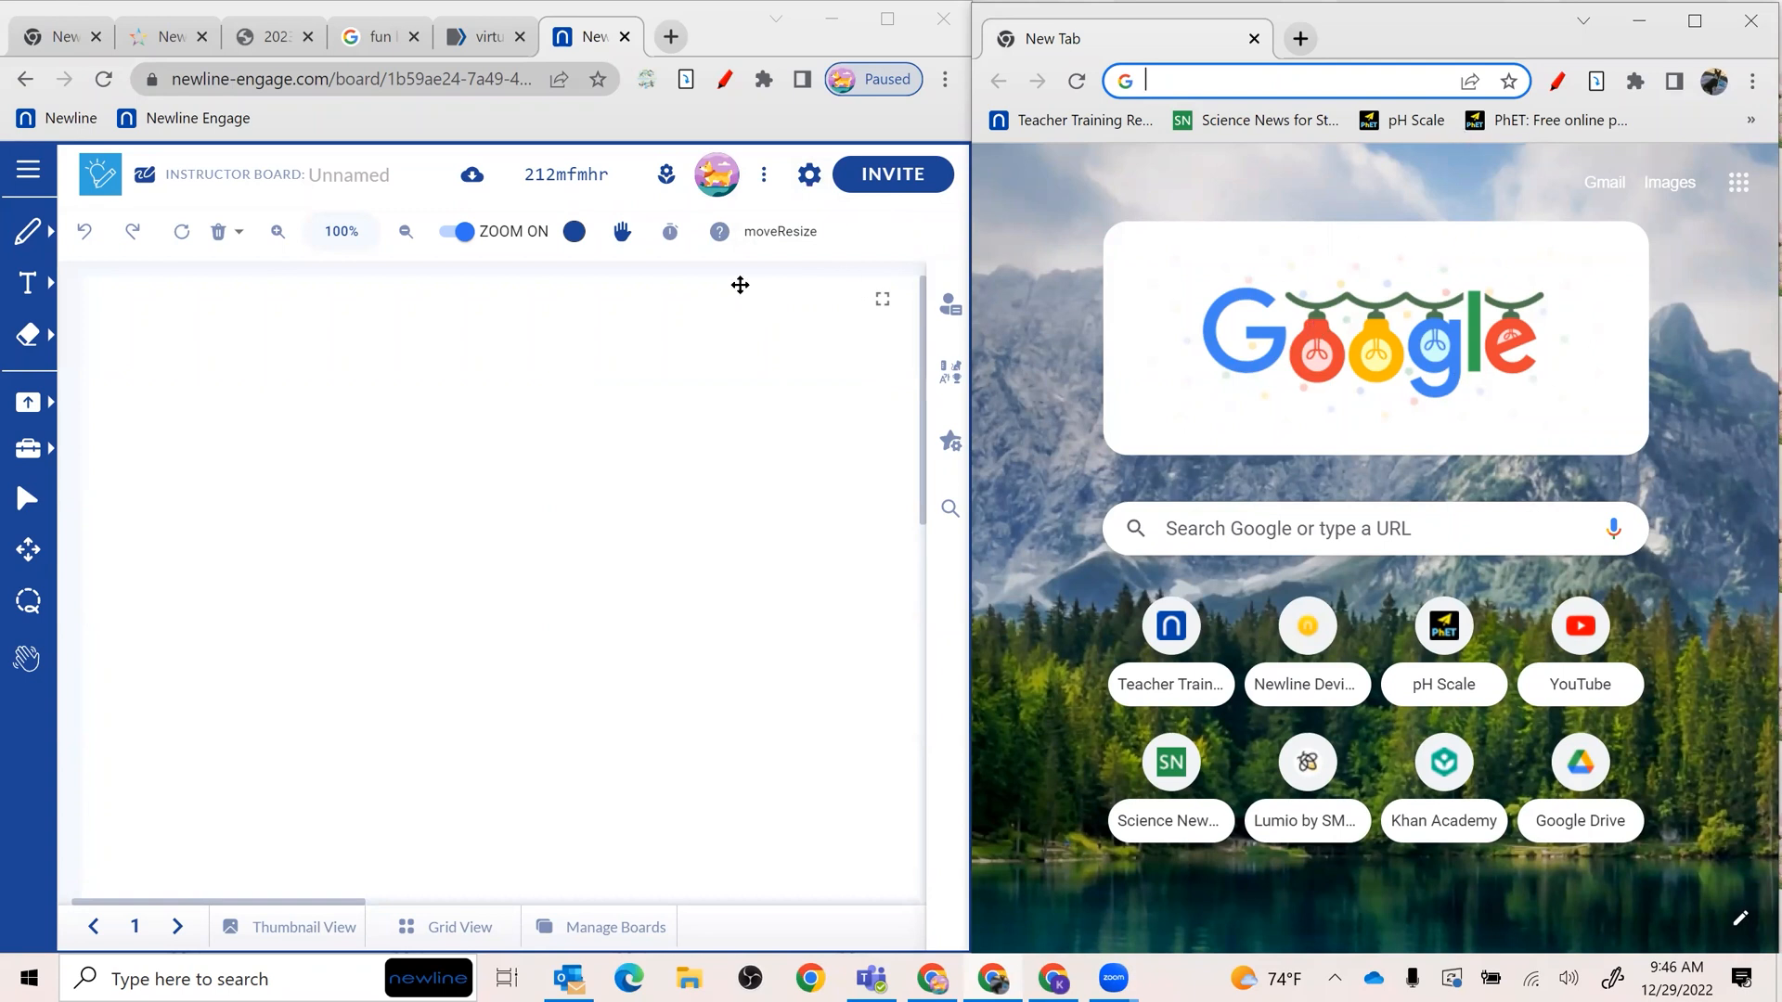
mouse_move(640, 353)
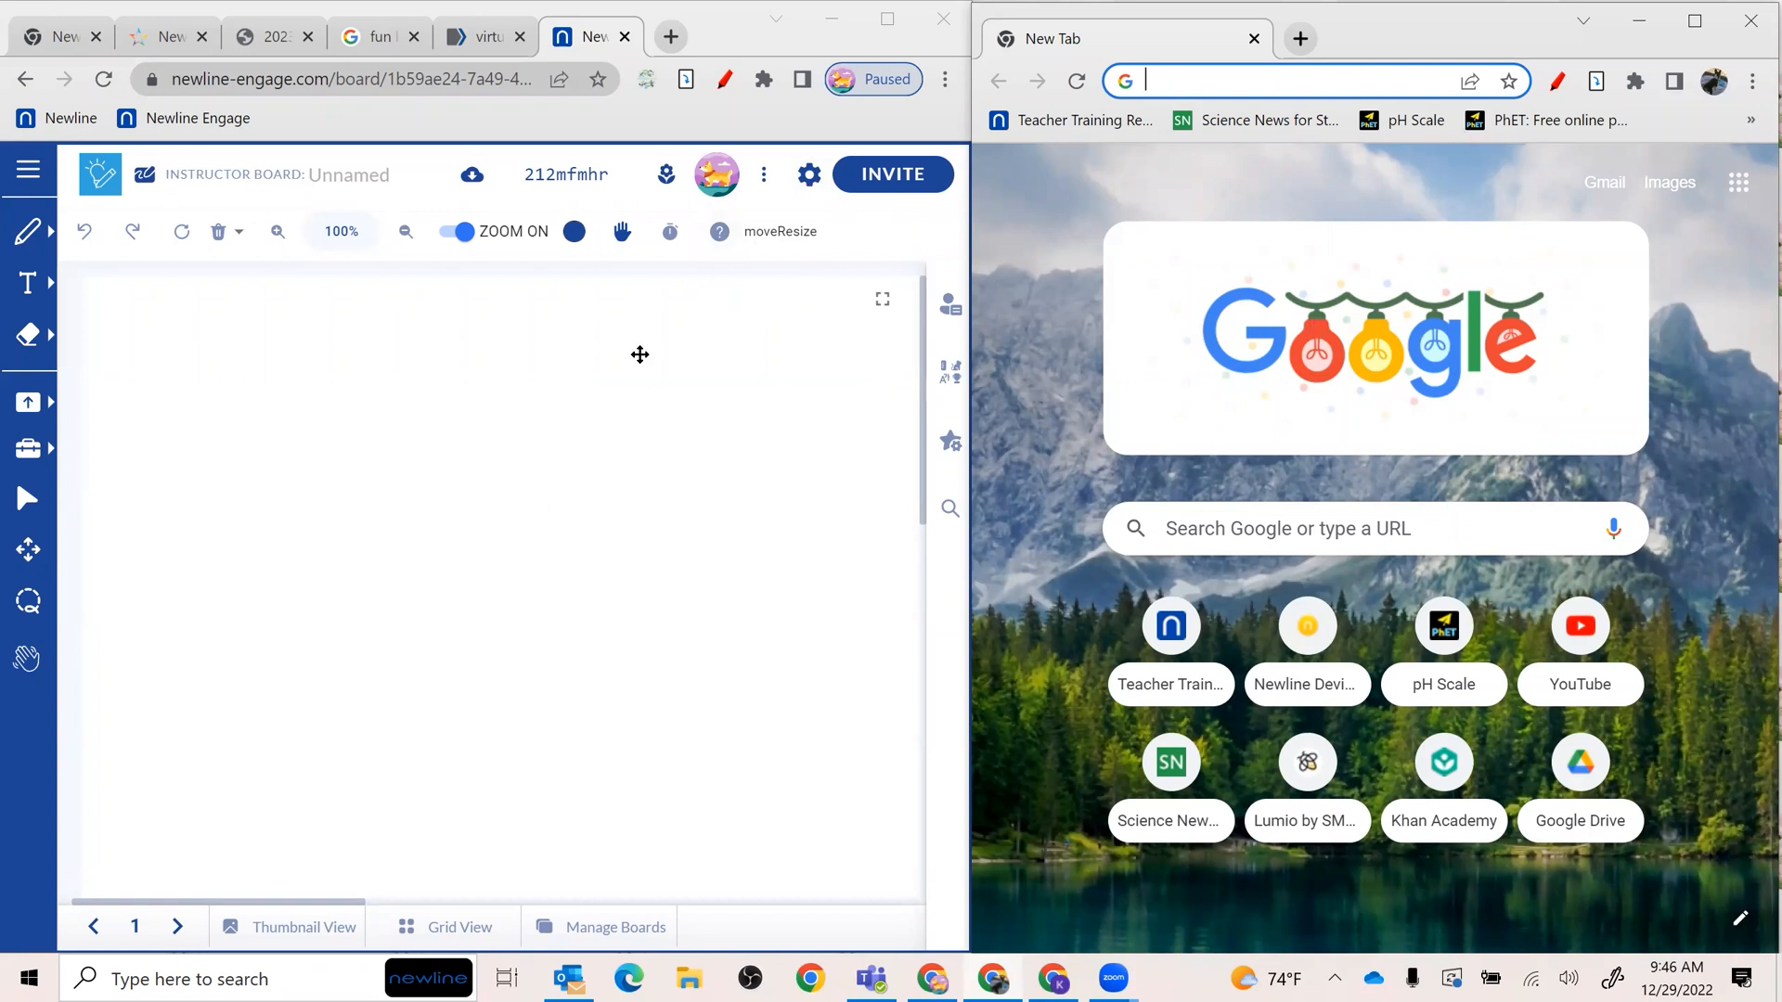
- Show the invite panel with QR code, student link and board code
click(892, 175)
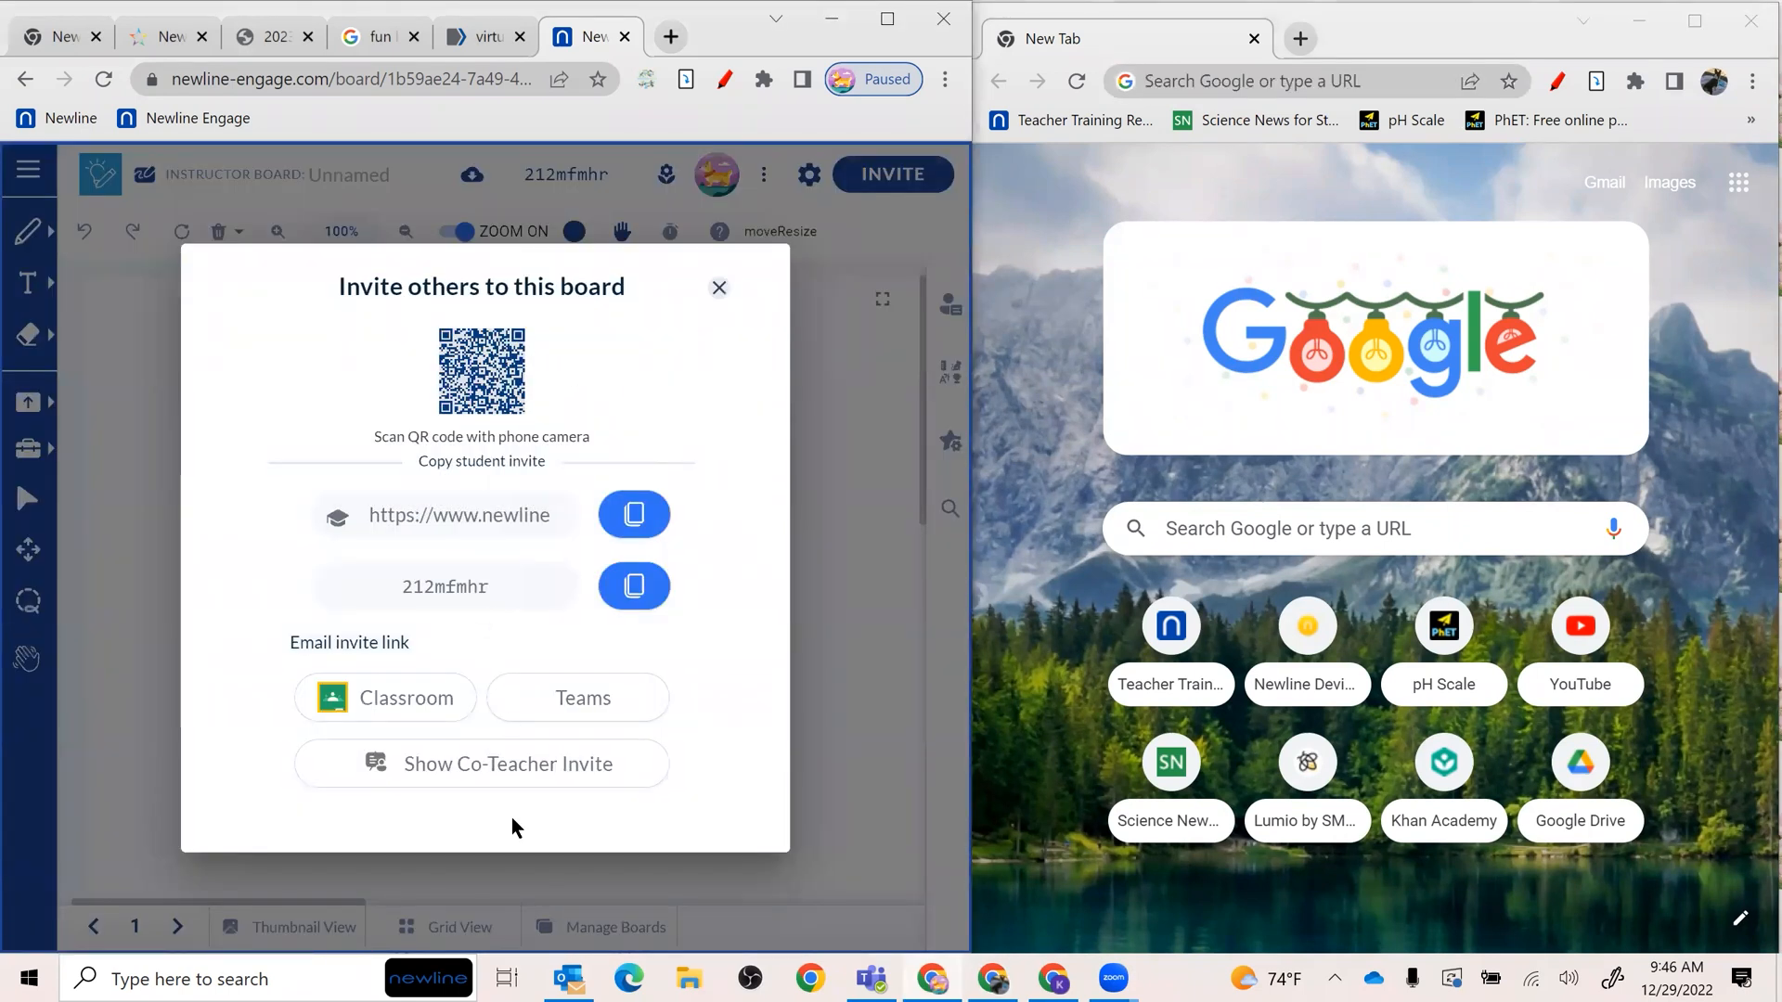
mouse_move(226, 514)
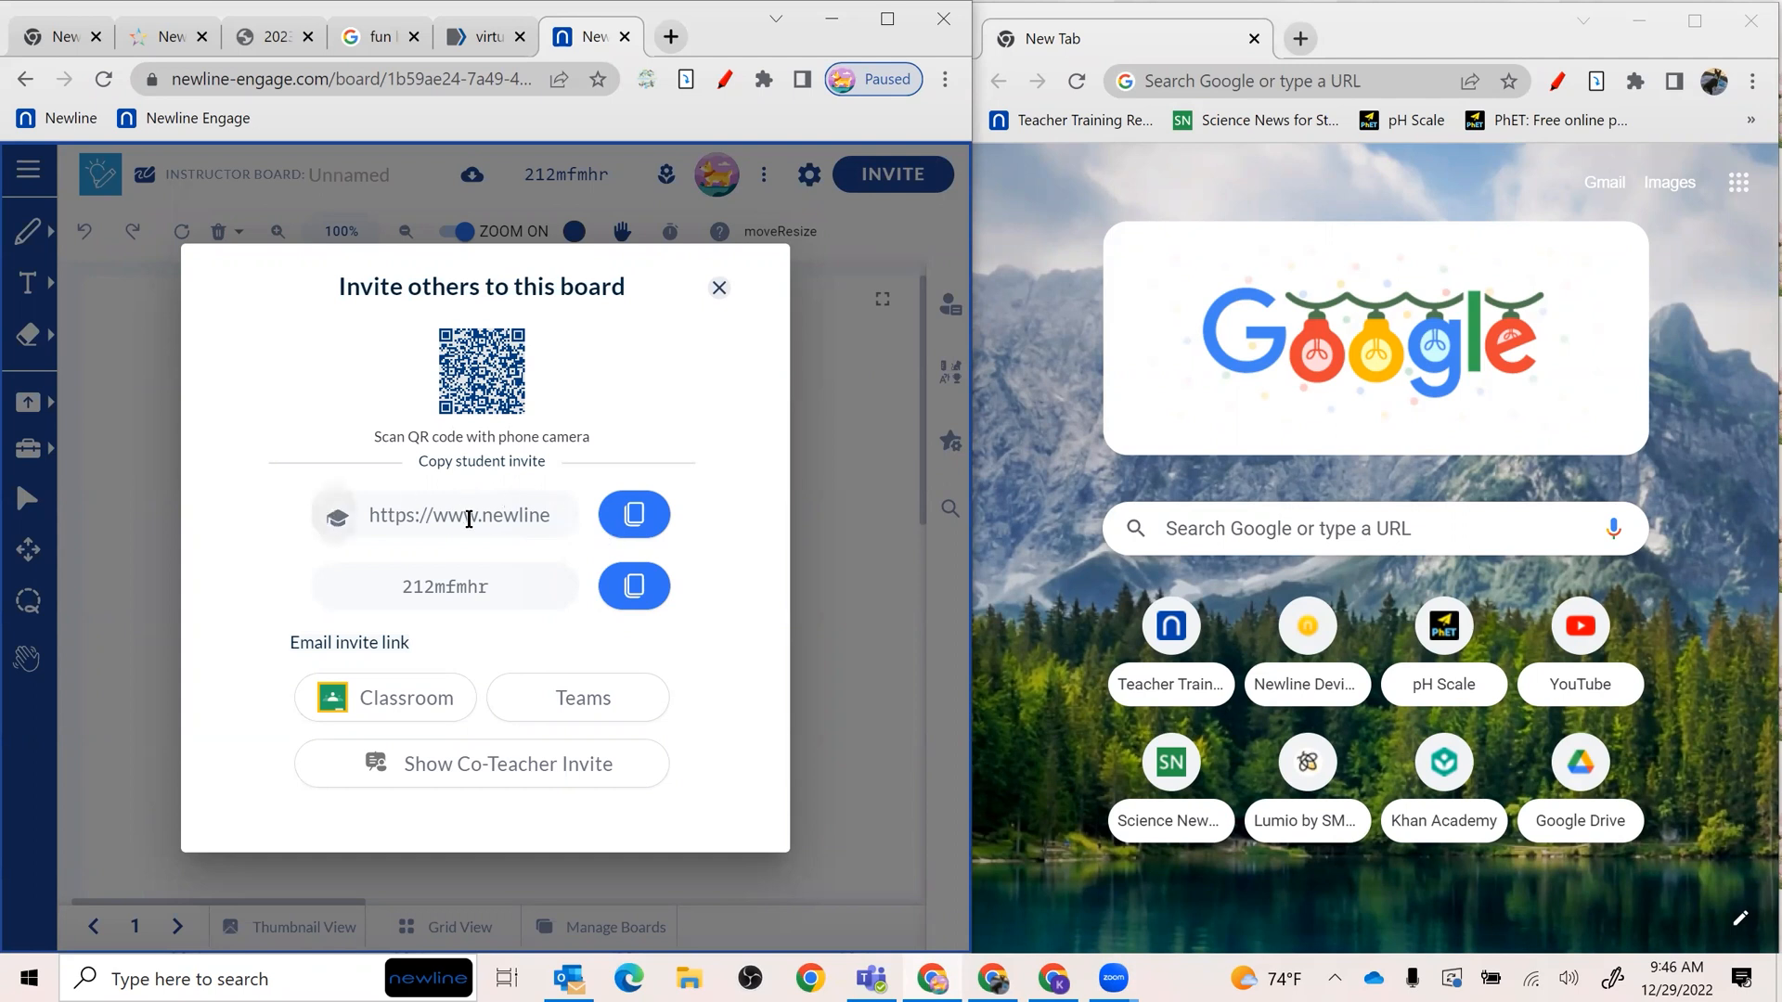
- Copy the student invite link and join the board from the second window
click(633, 514)
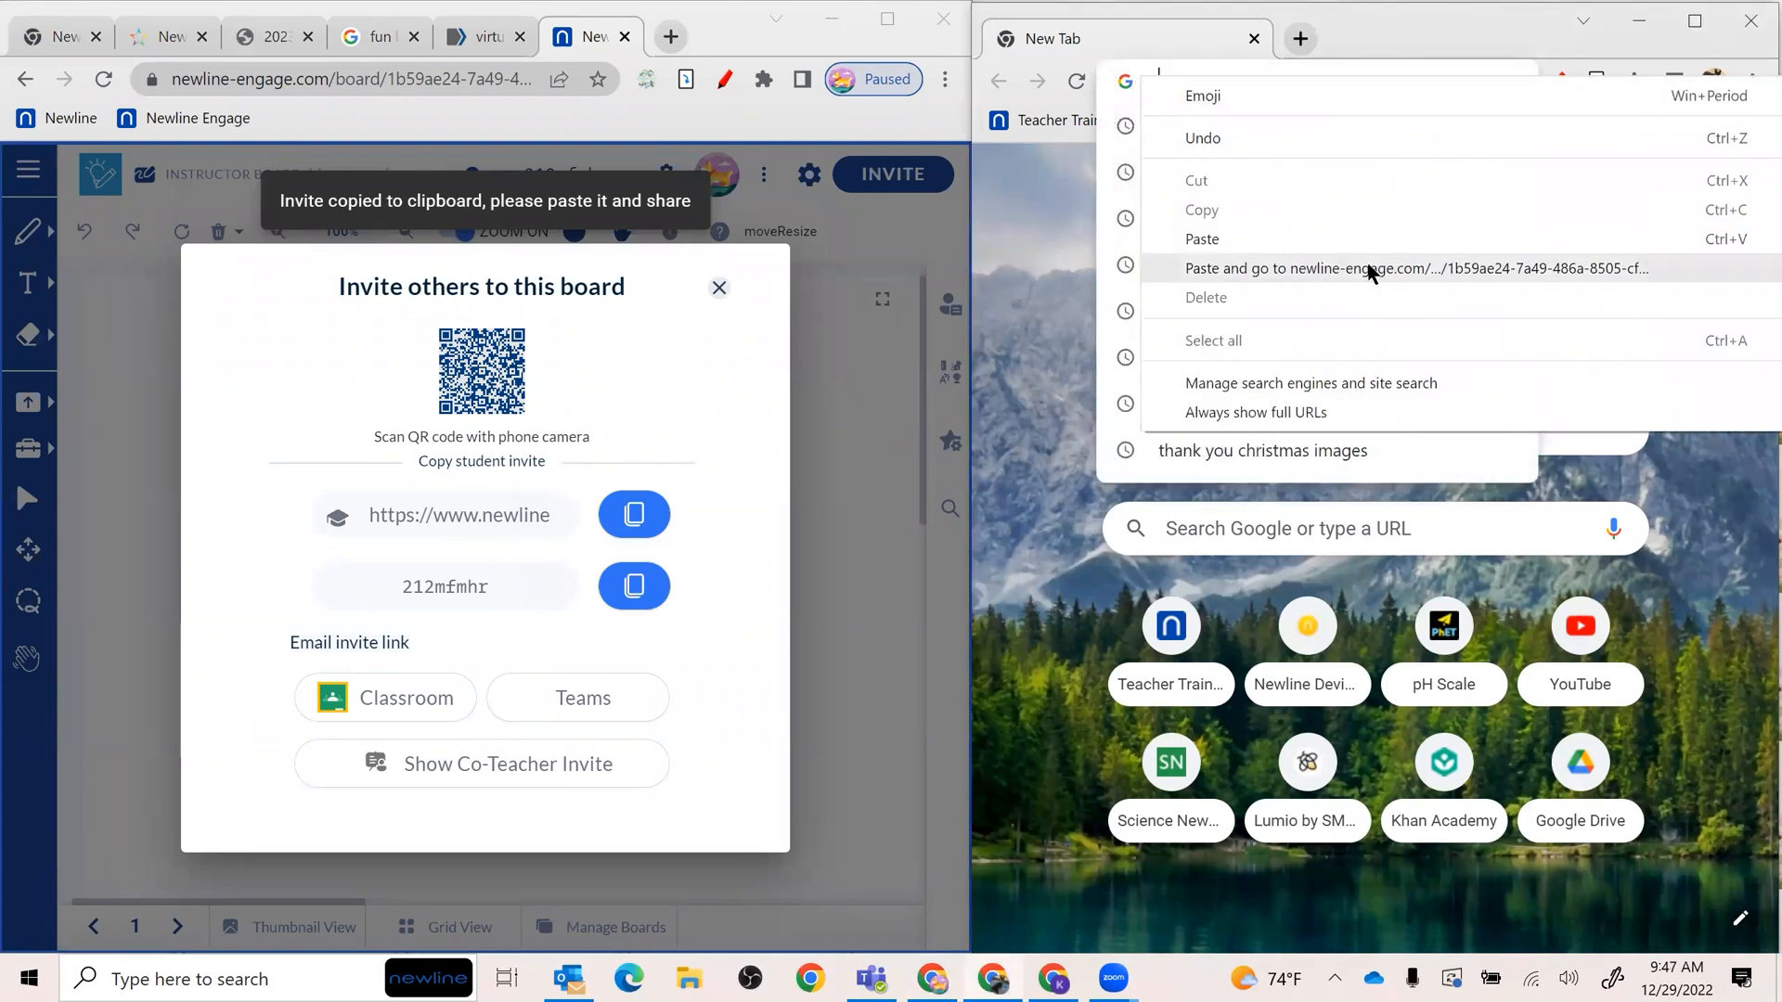
click(1364, 267)
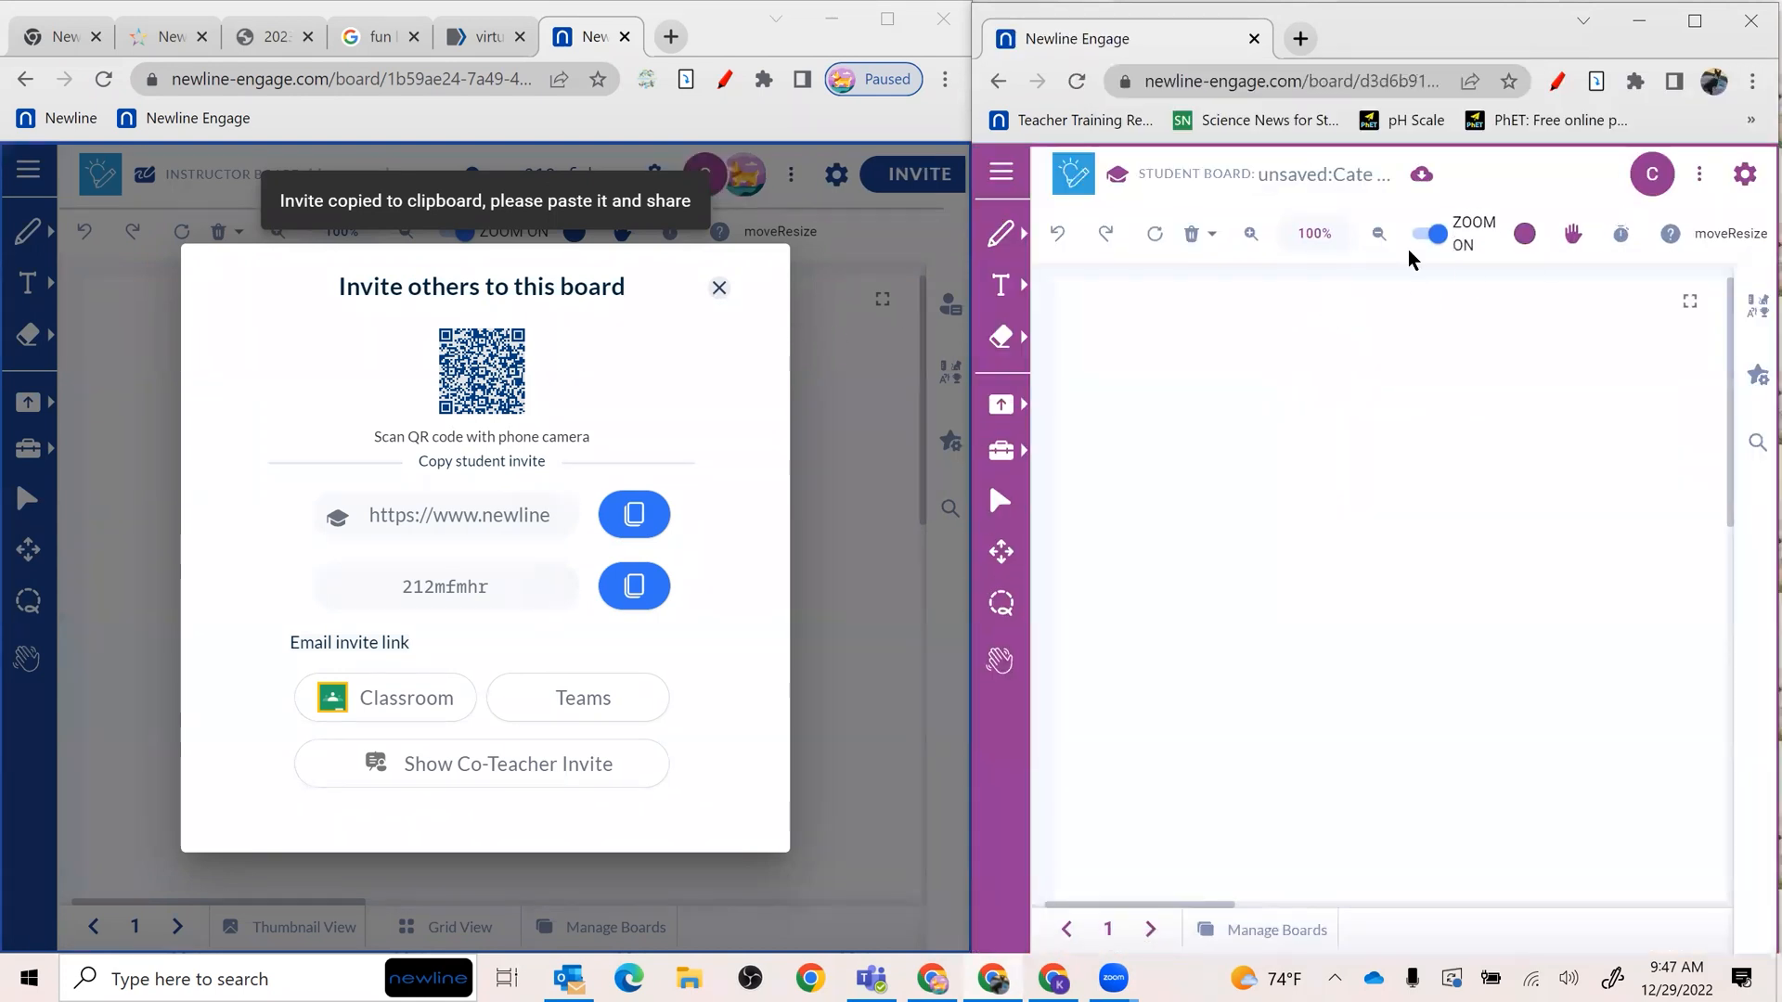
mouse_move(1264, 201)
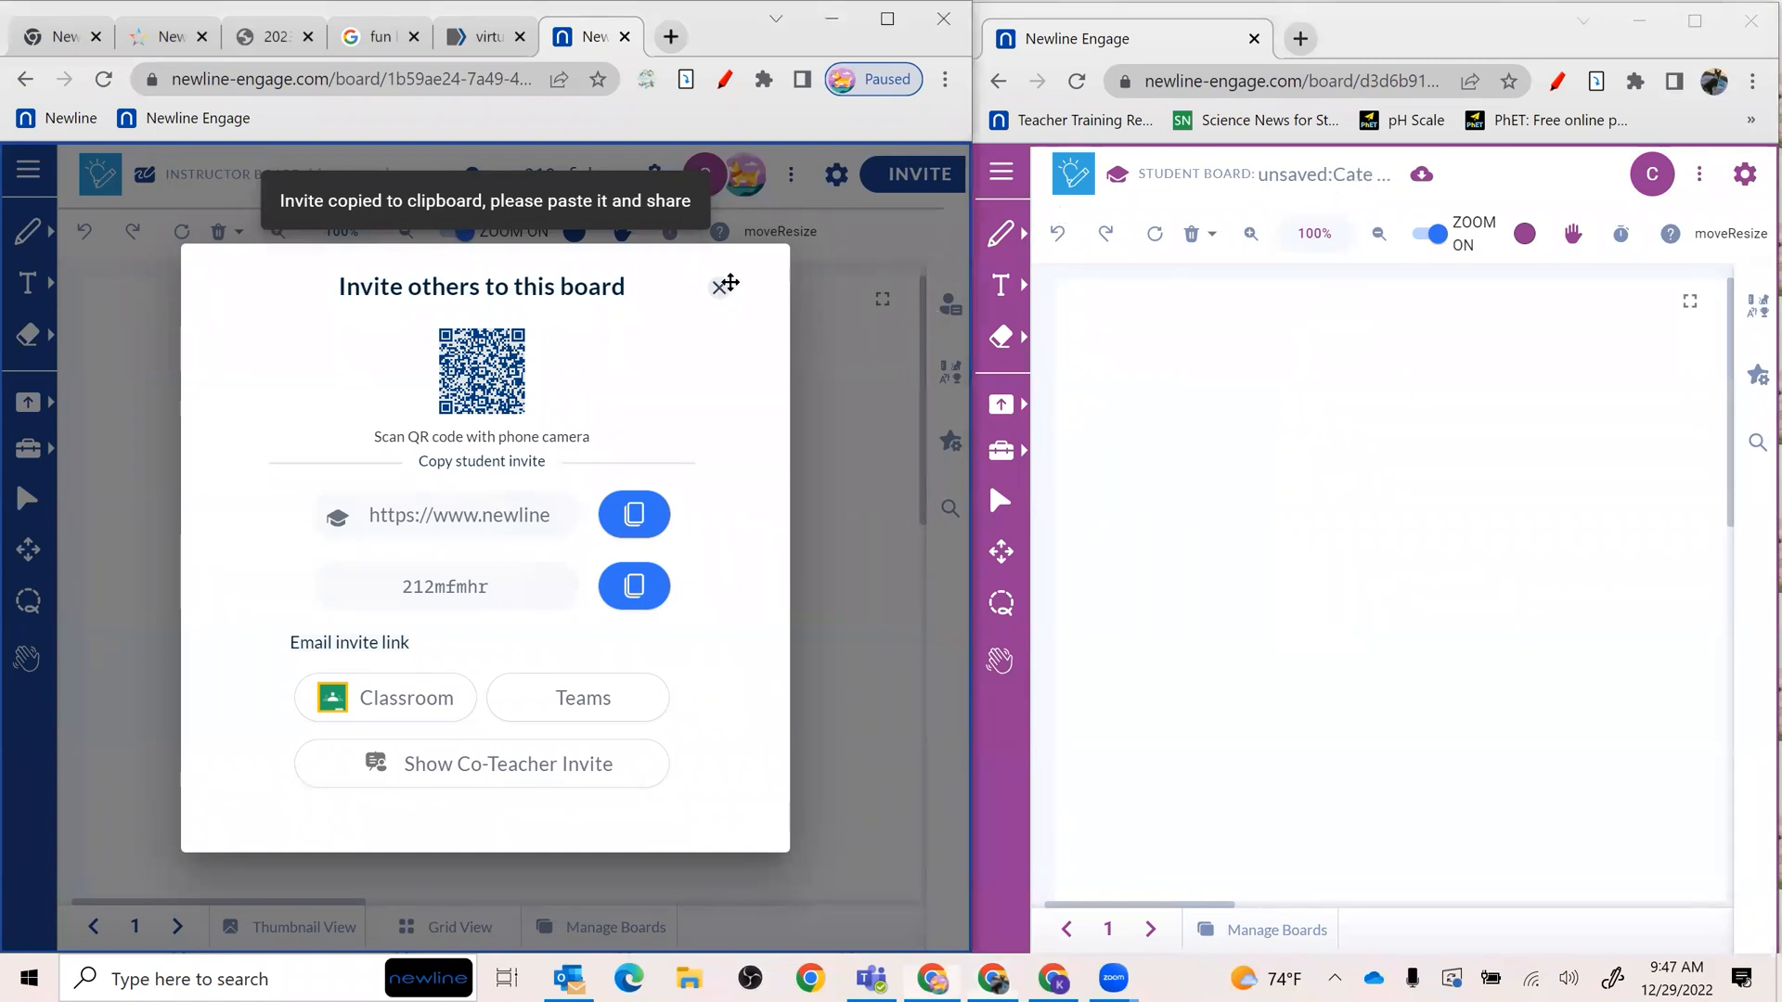
- Dismiss the invite panel so the joined student appears on the instructor board
click(718, 284)
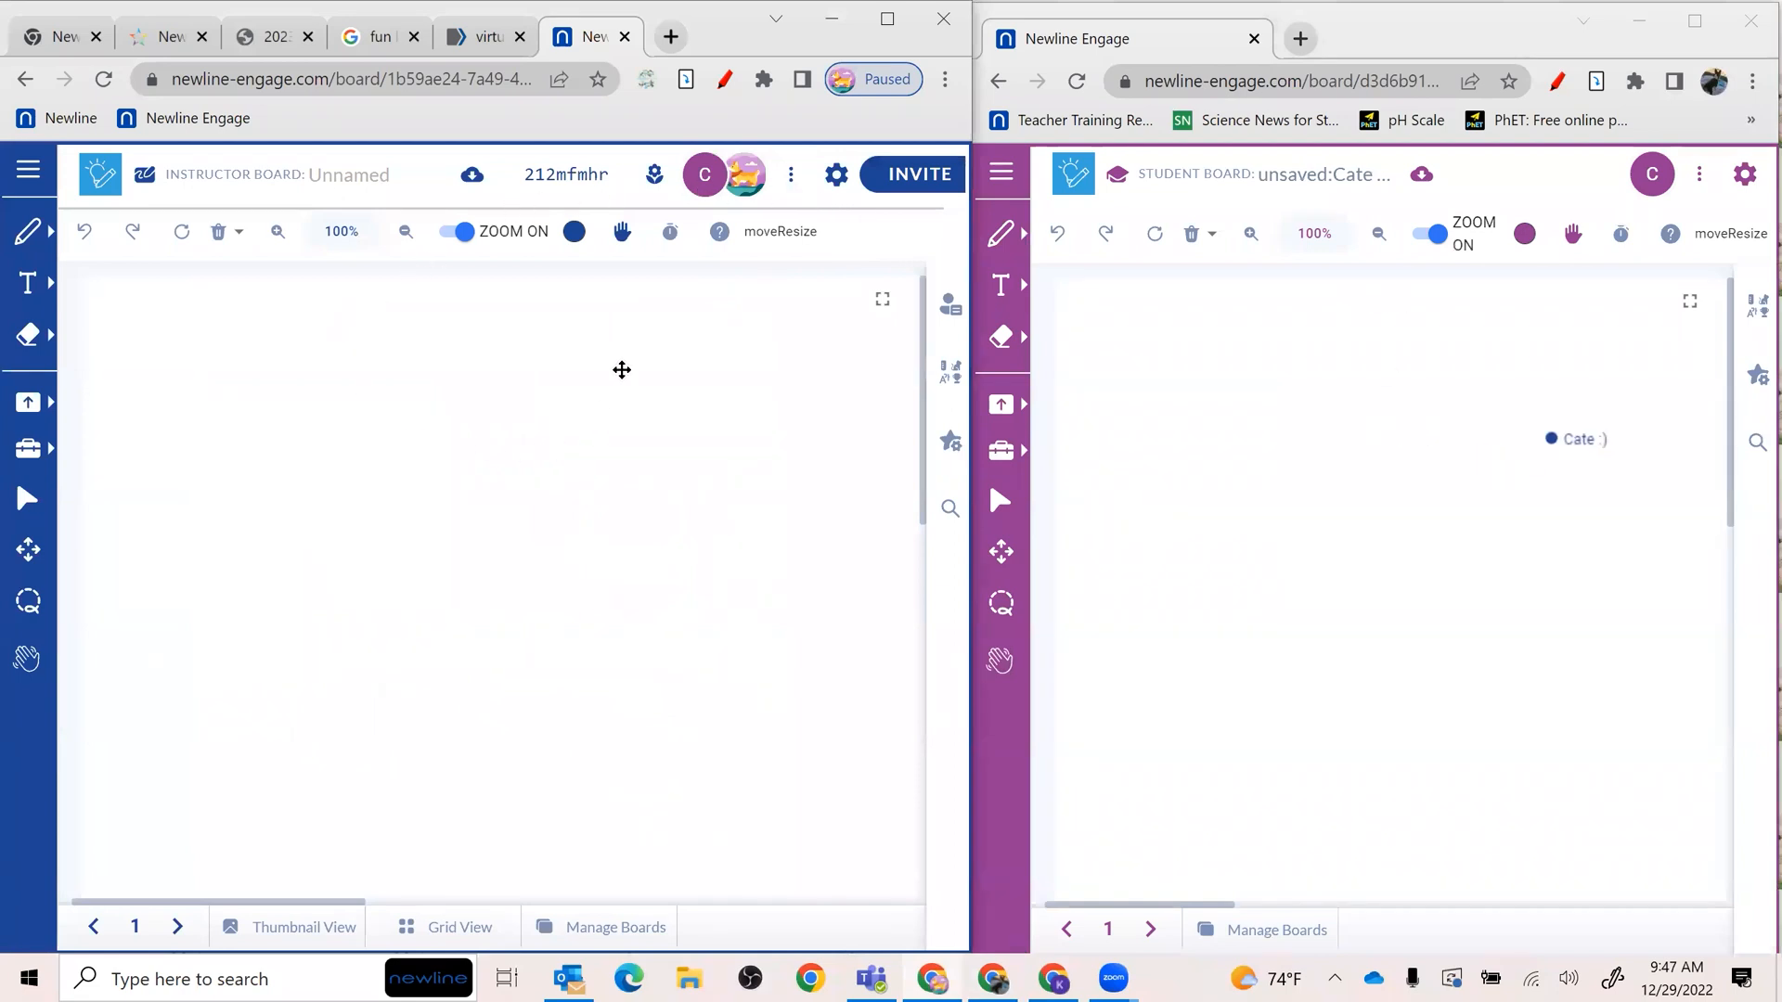
mouse_move(705, 174)
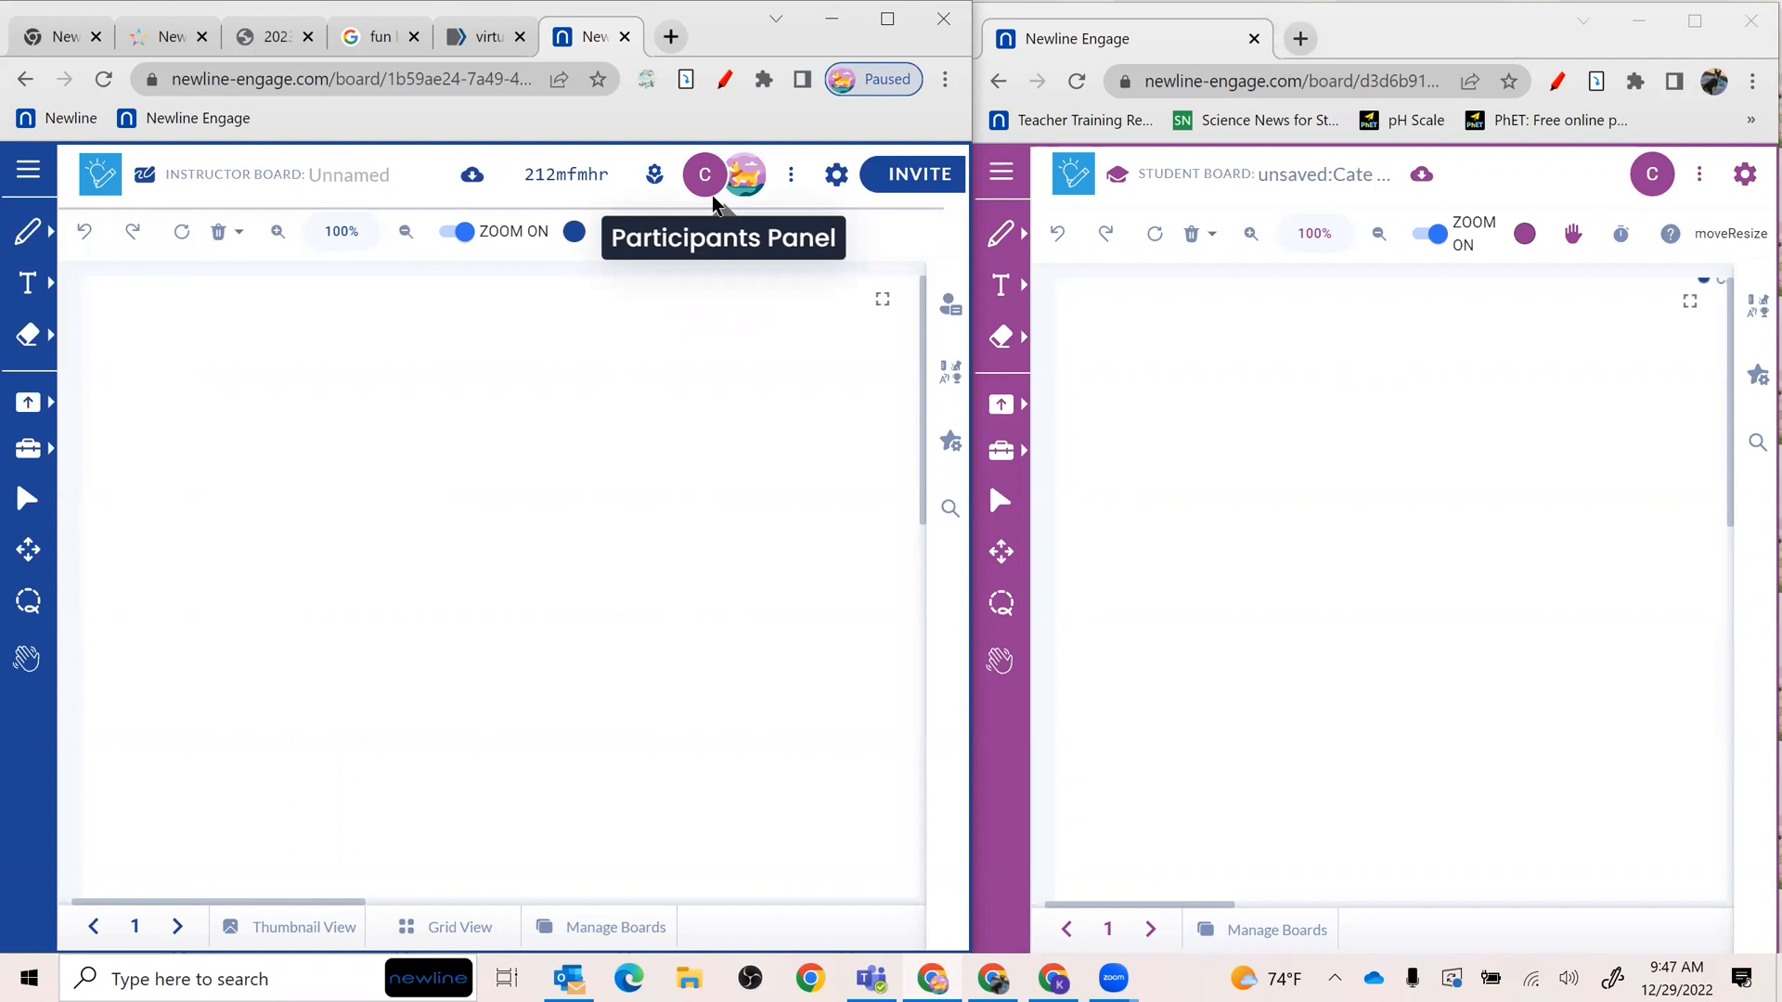
mouse_move(713, 209)
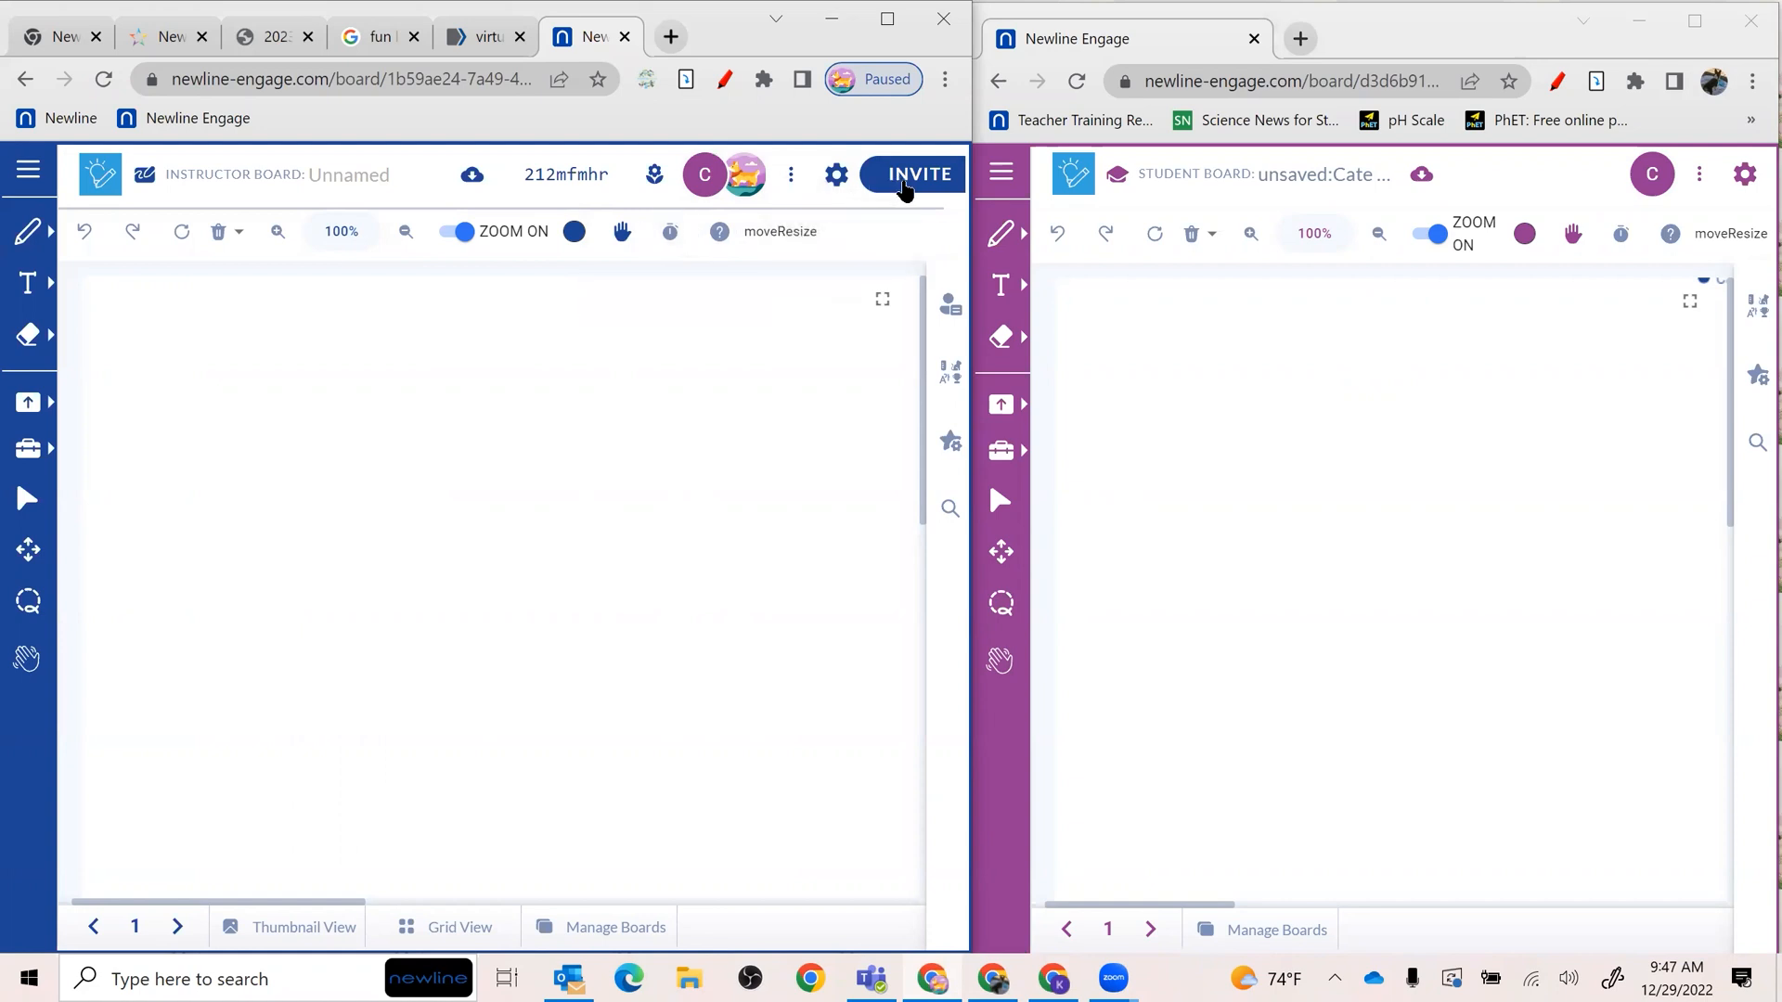
- Bring the invite panel back up with the student board still open alongside
click(915, 175)
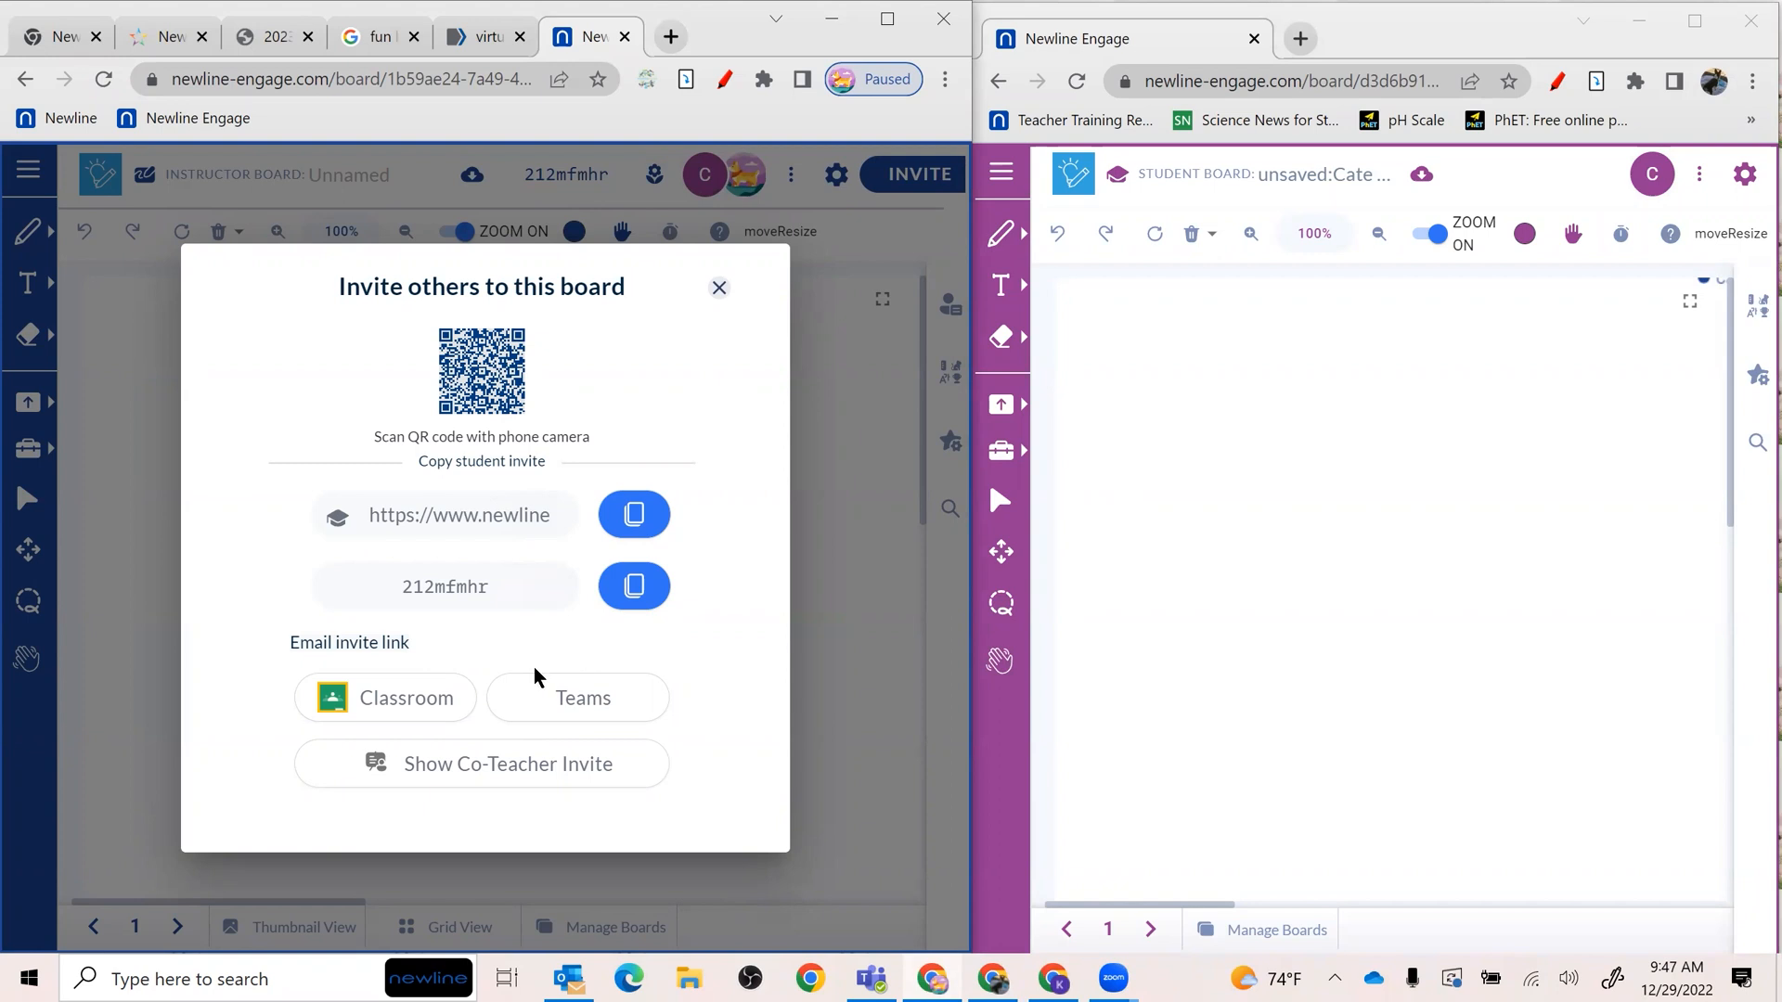
mouse_move(599, 641)
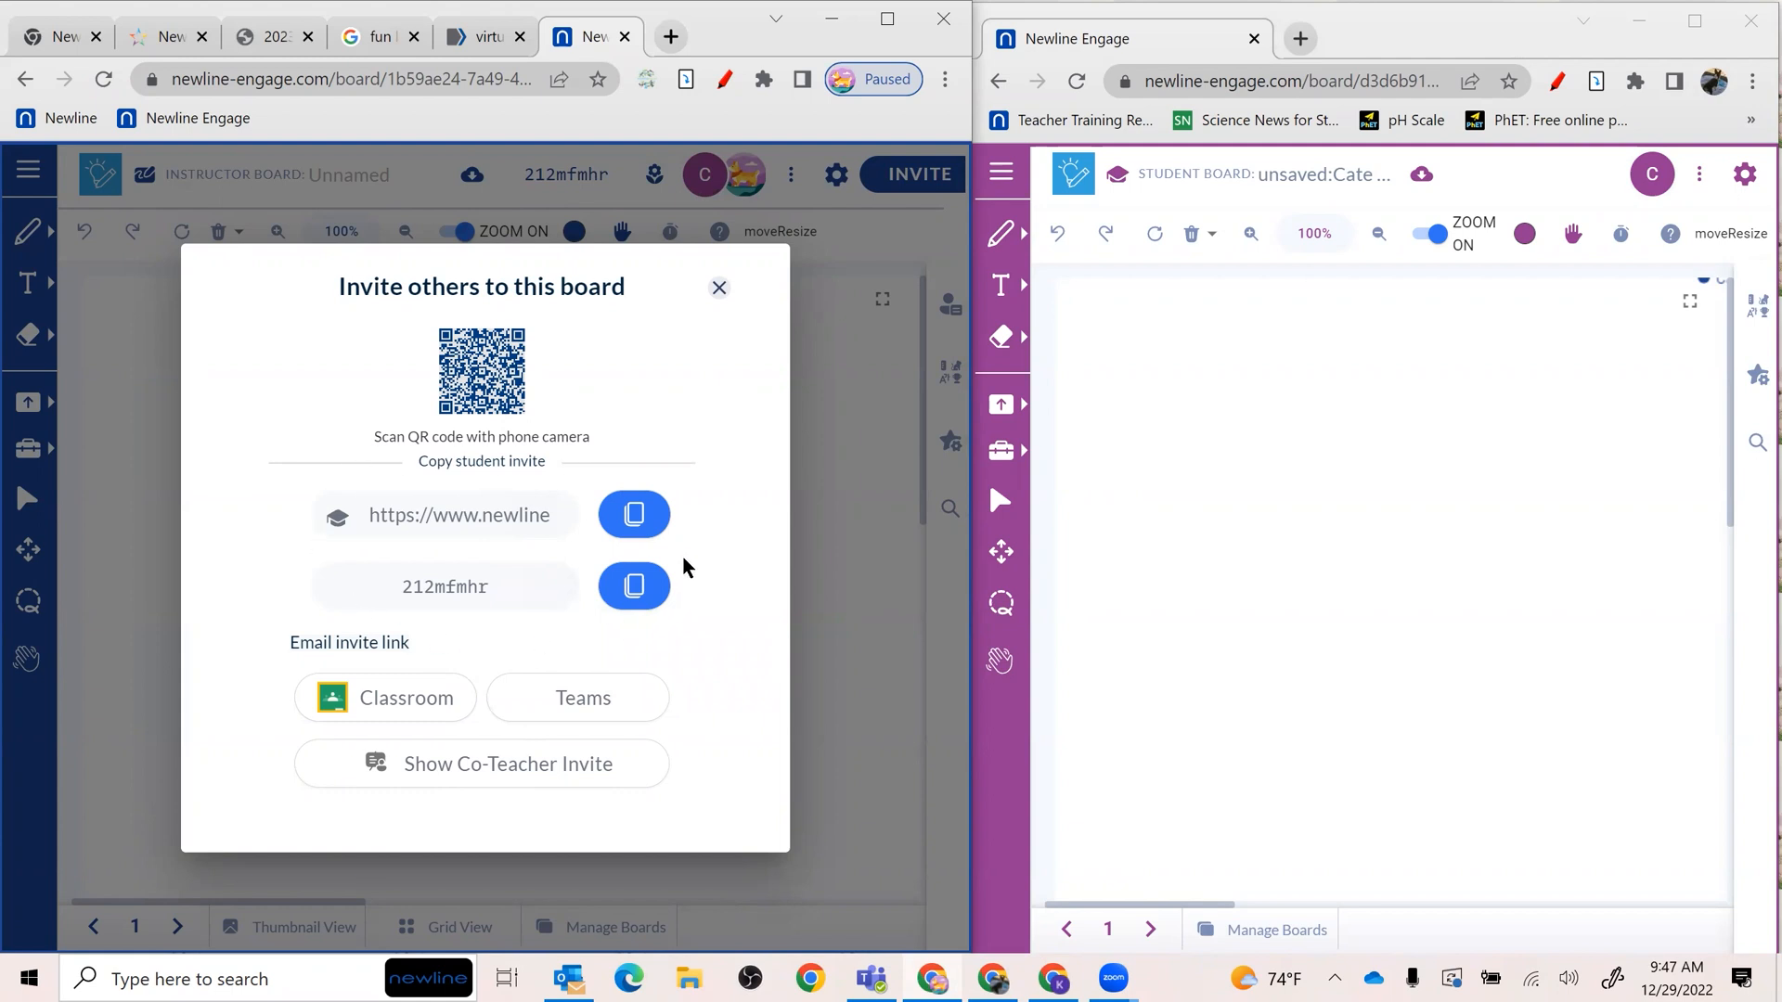
mouse_move(494, 488)
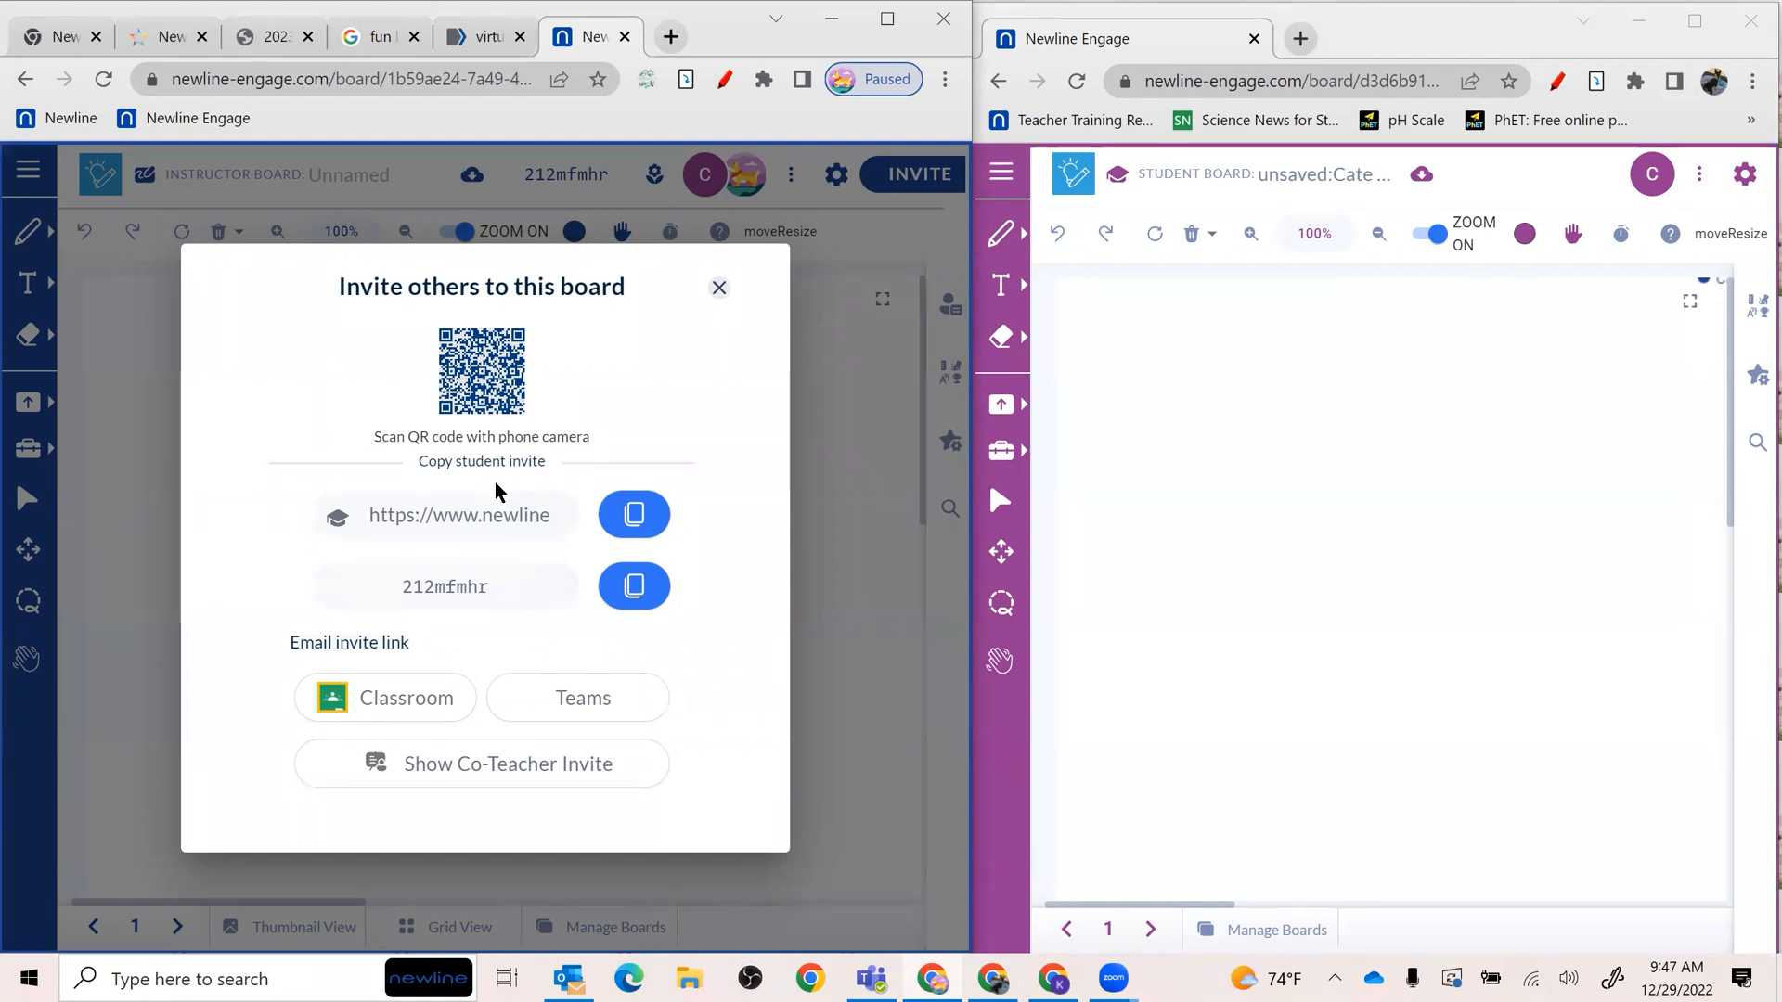